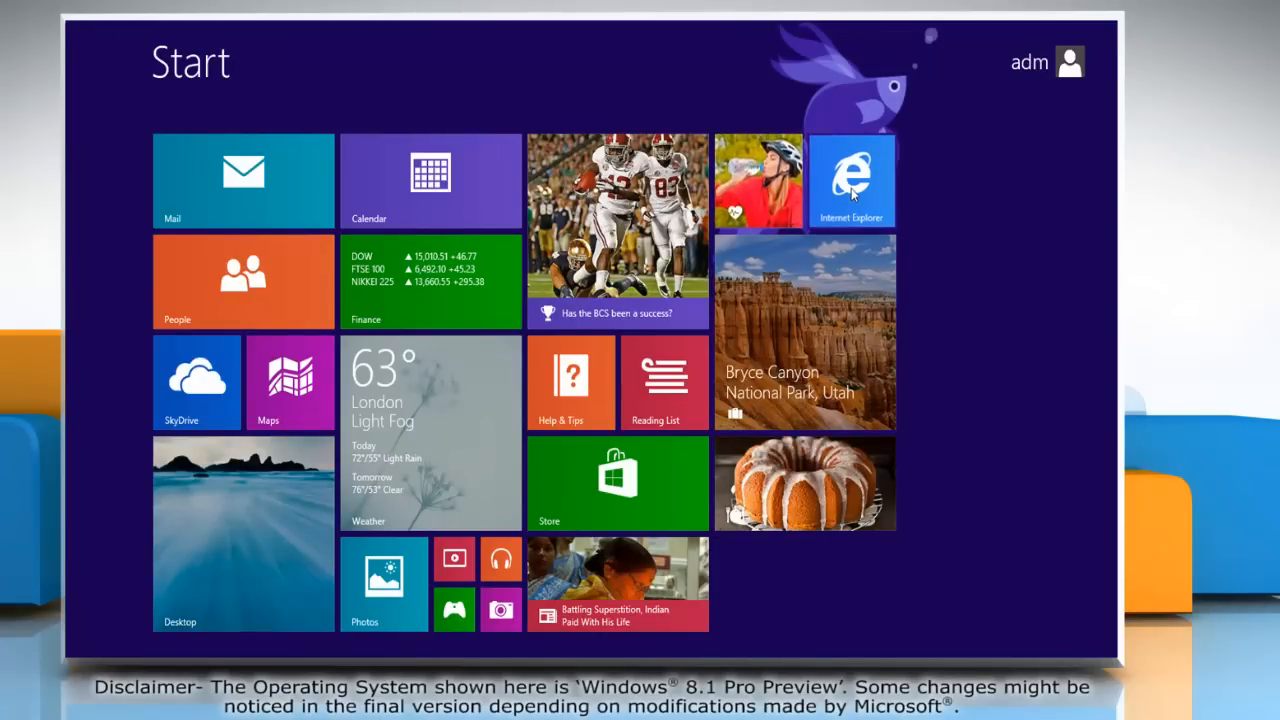
- Launch Internet Explorer from the Start screen and view the support site on the desktop
left_click(851, 178)
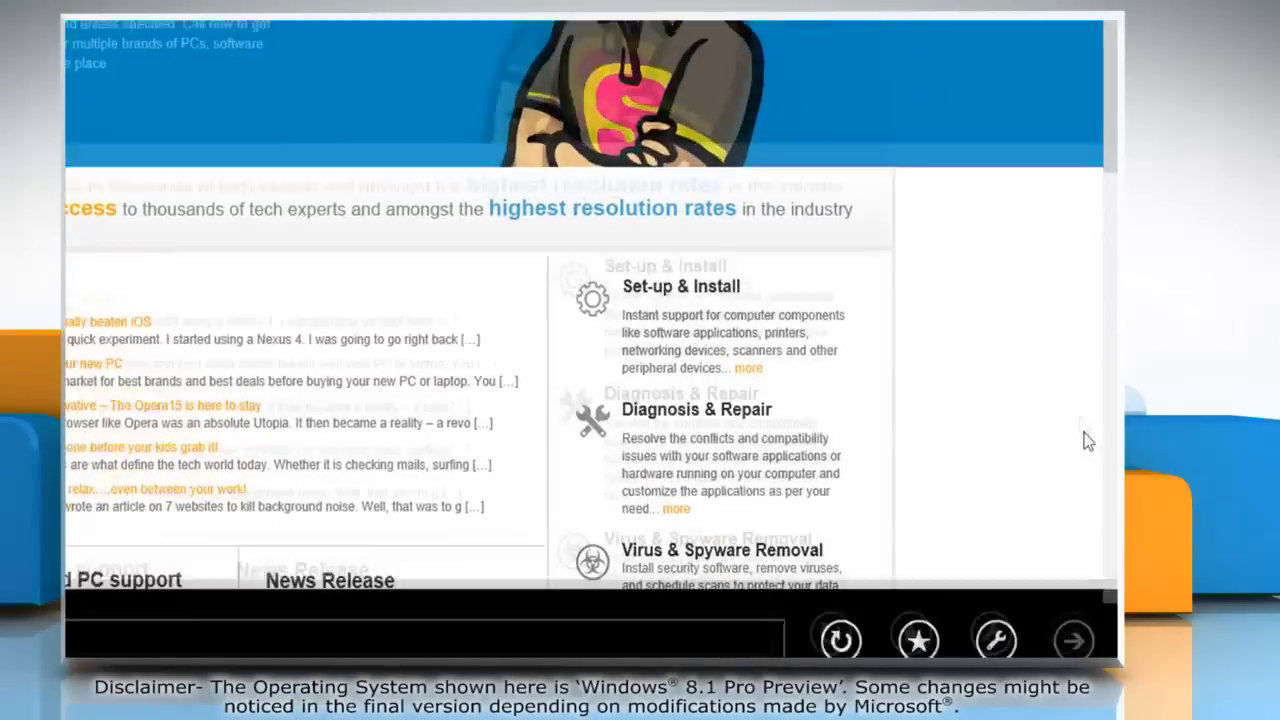
left_click(999, 641)
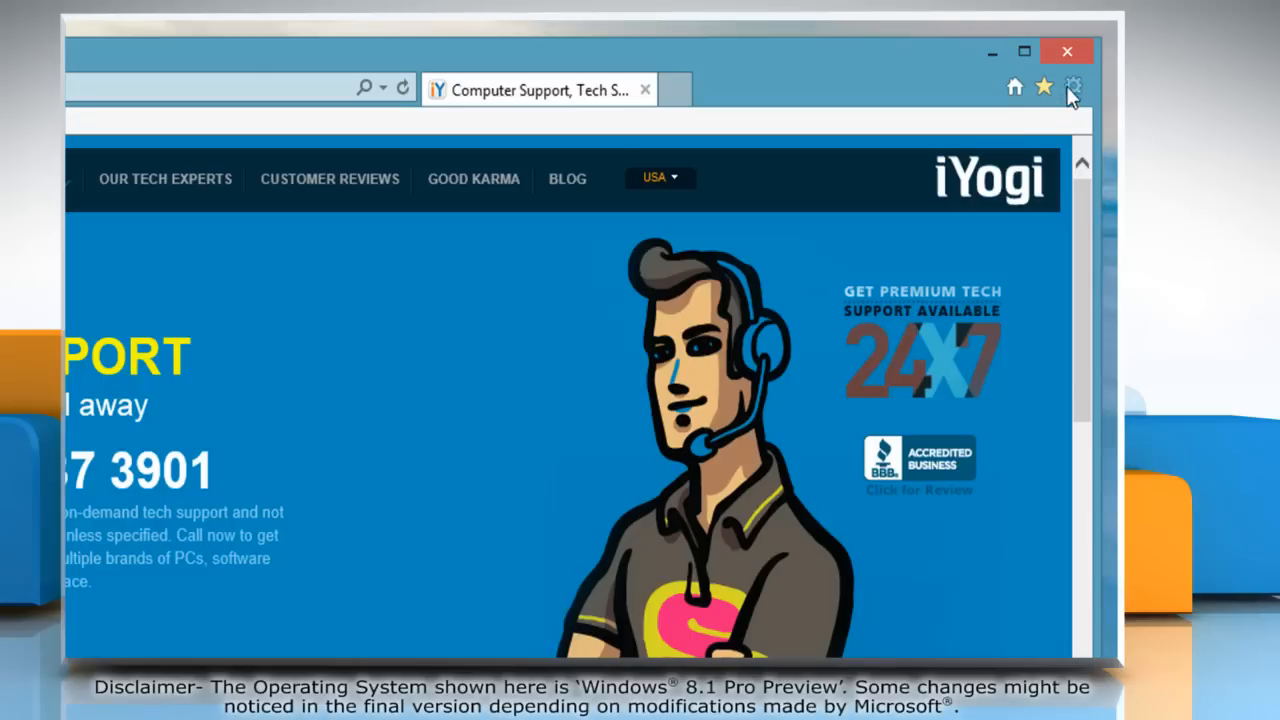
- Open the Tools gear menu in Internet Explorer
left_click(1079, 87)
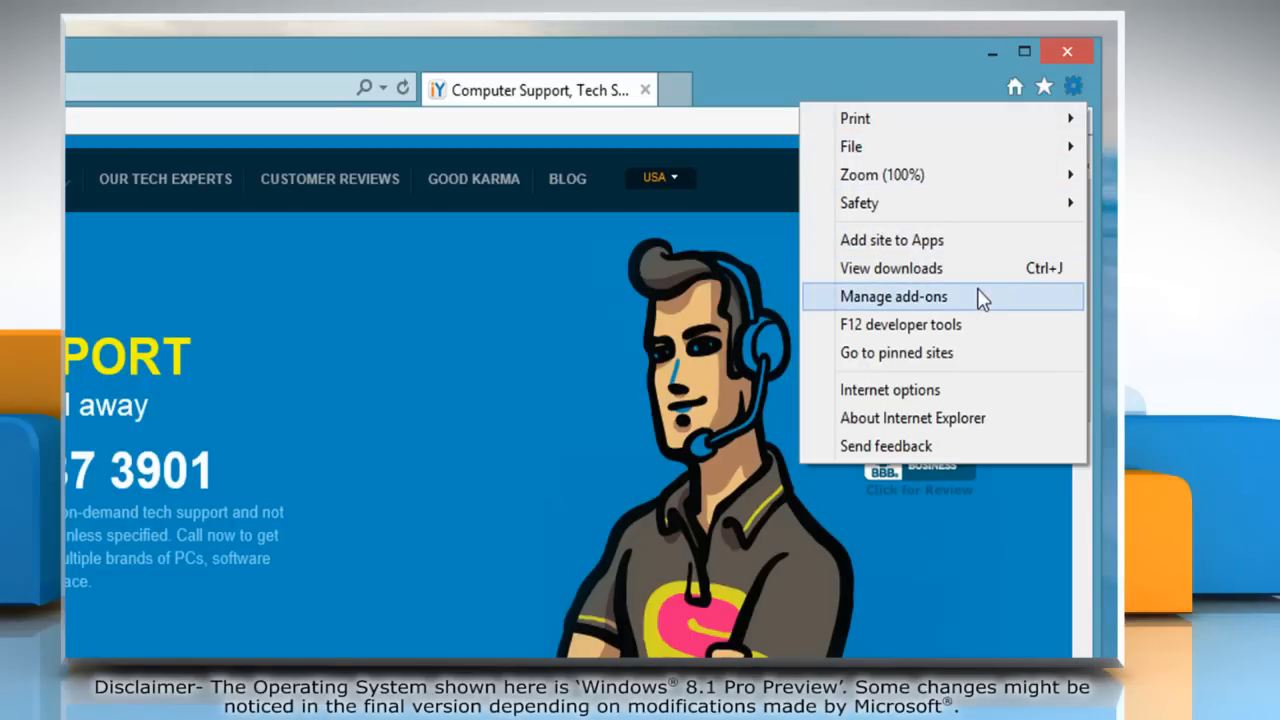
- In Manage Add-ons, set Bing as the default search provider and close the manager
left_click(898, 296)
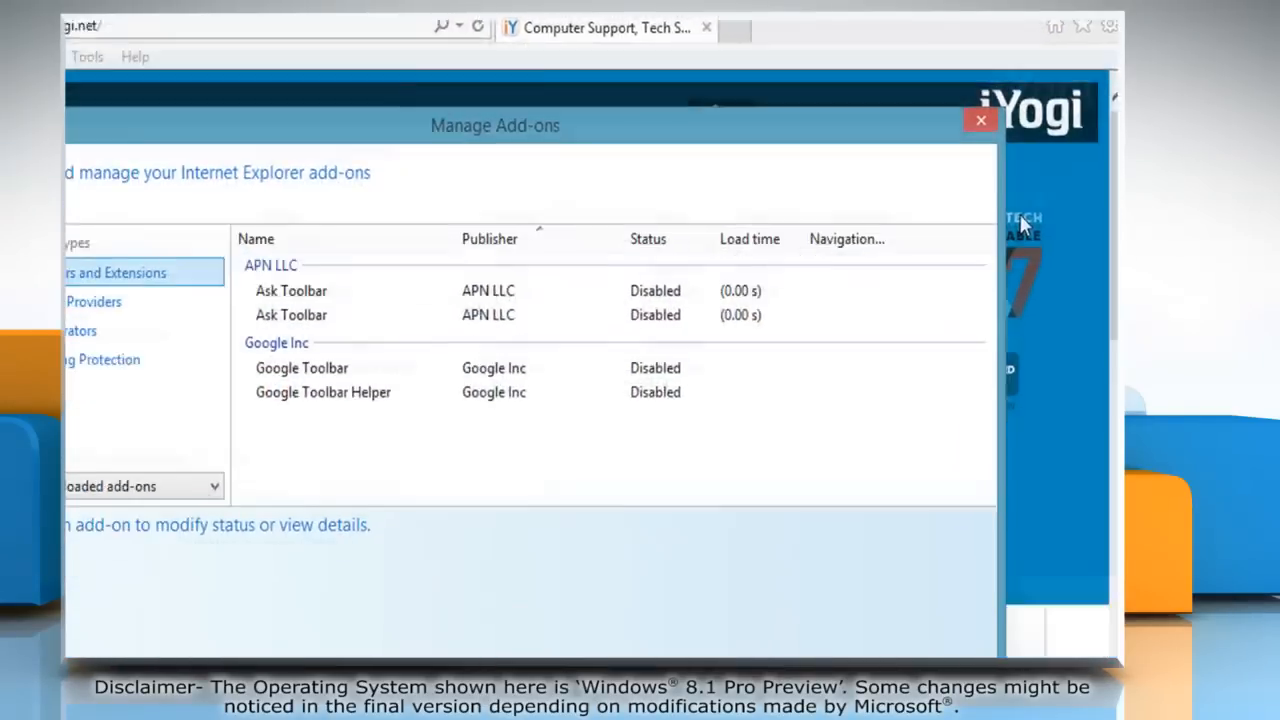
left_click(200, 198)
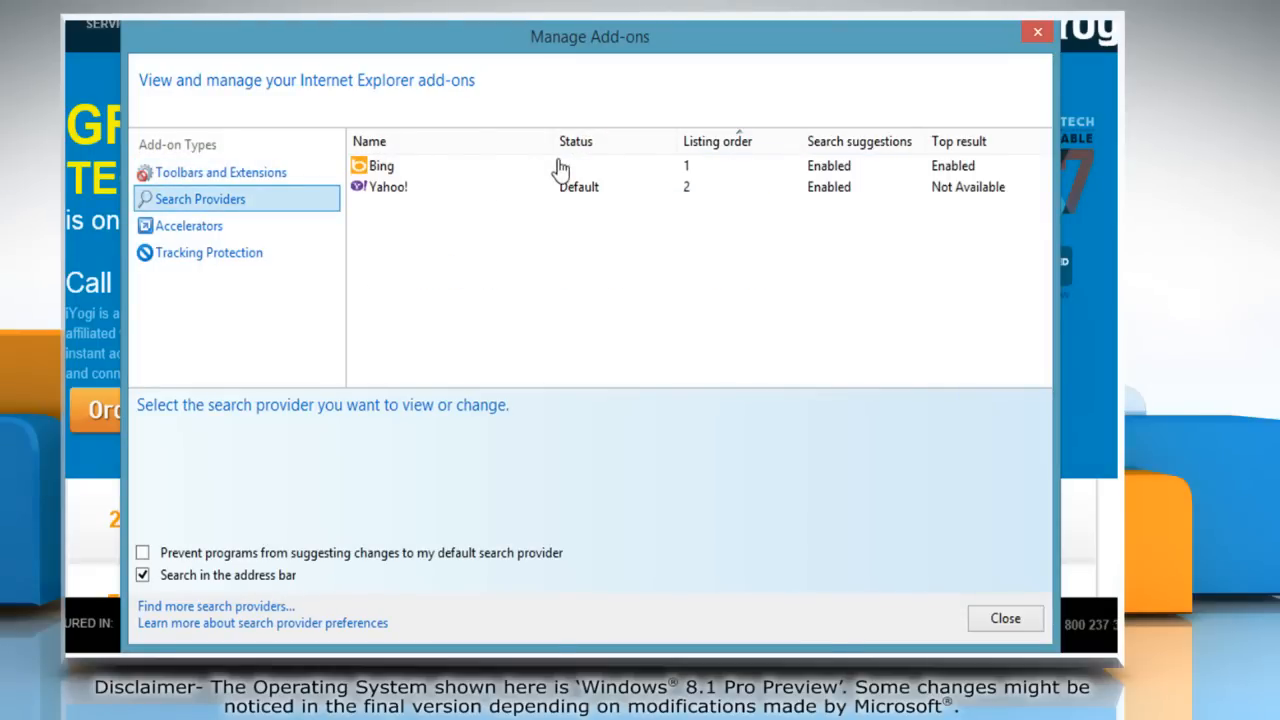
left_click(378, 165)
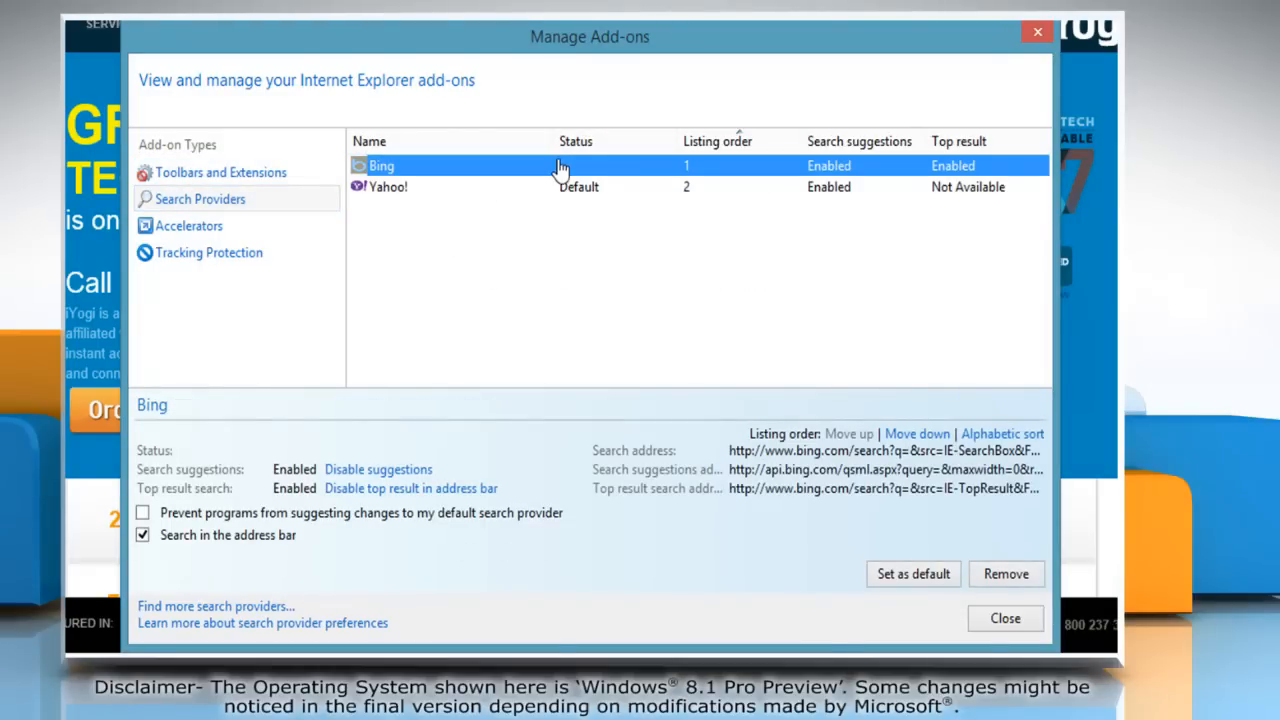
mouse_move(912, 574)
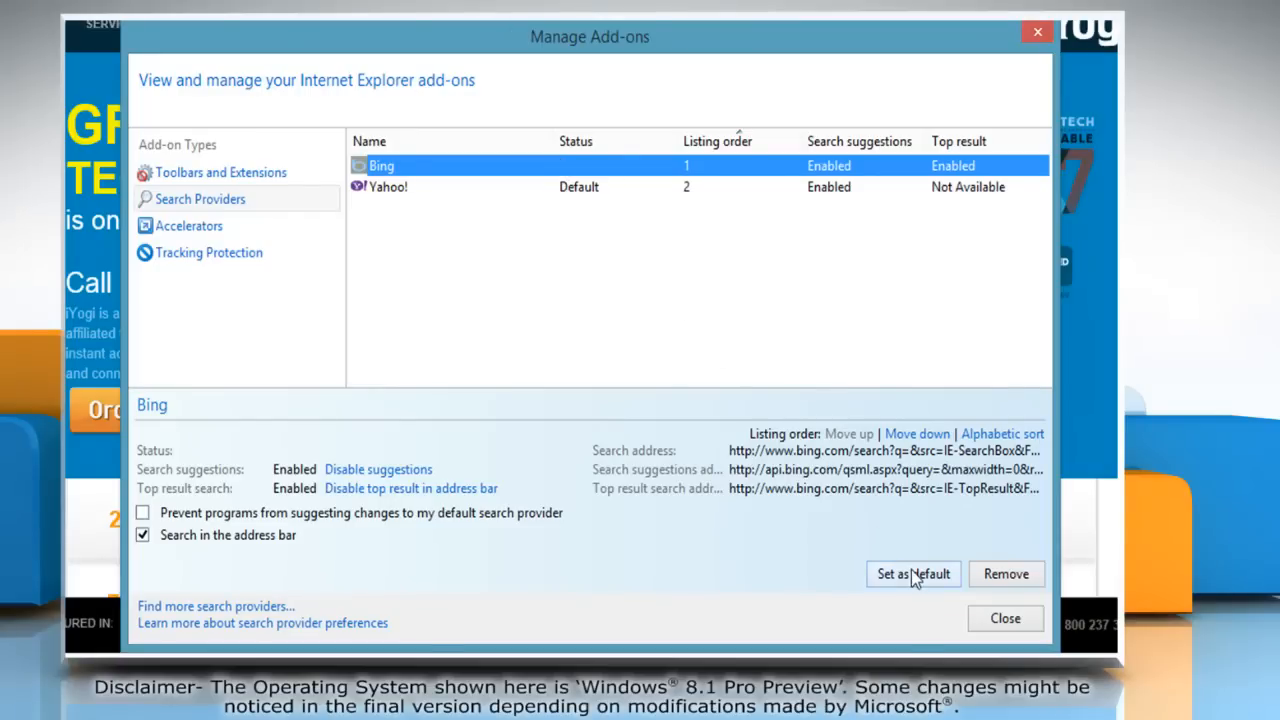
left_click(912, 574)
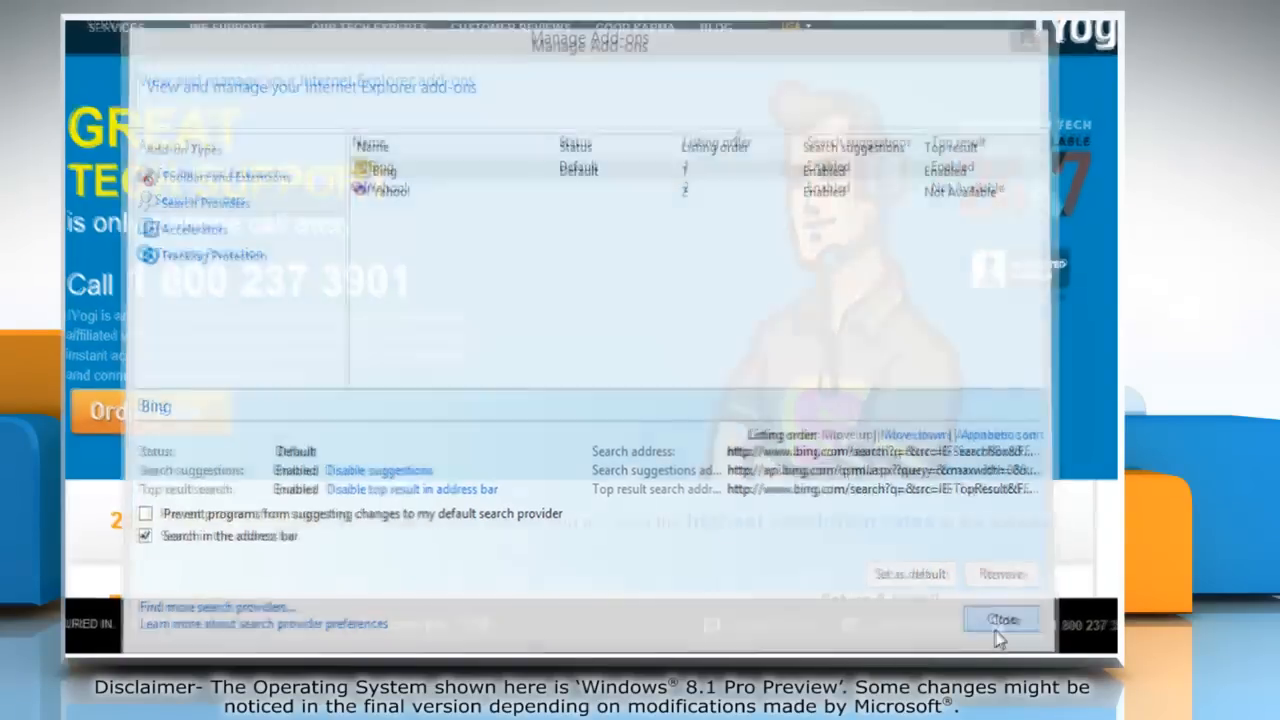
left_click(997, 618)
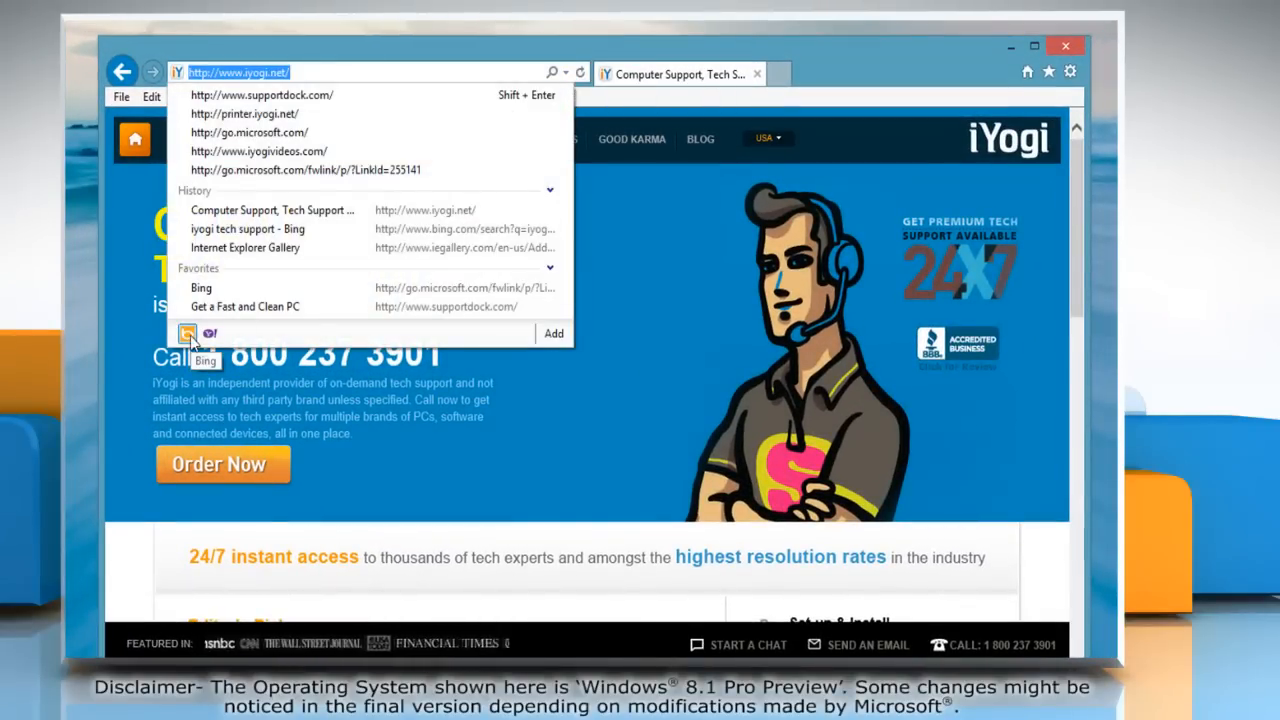
mouse_move(408, 468)
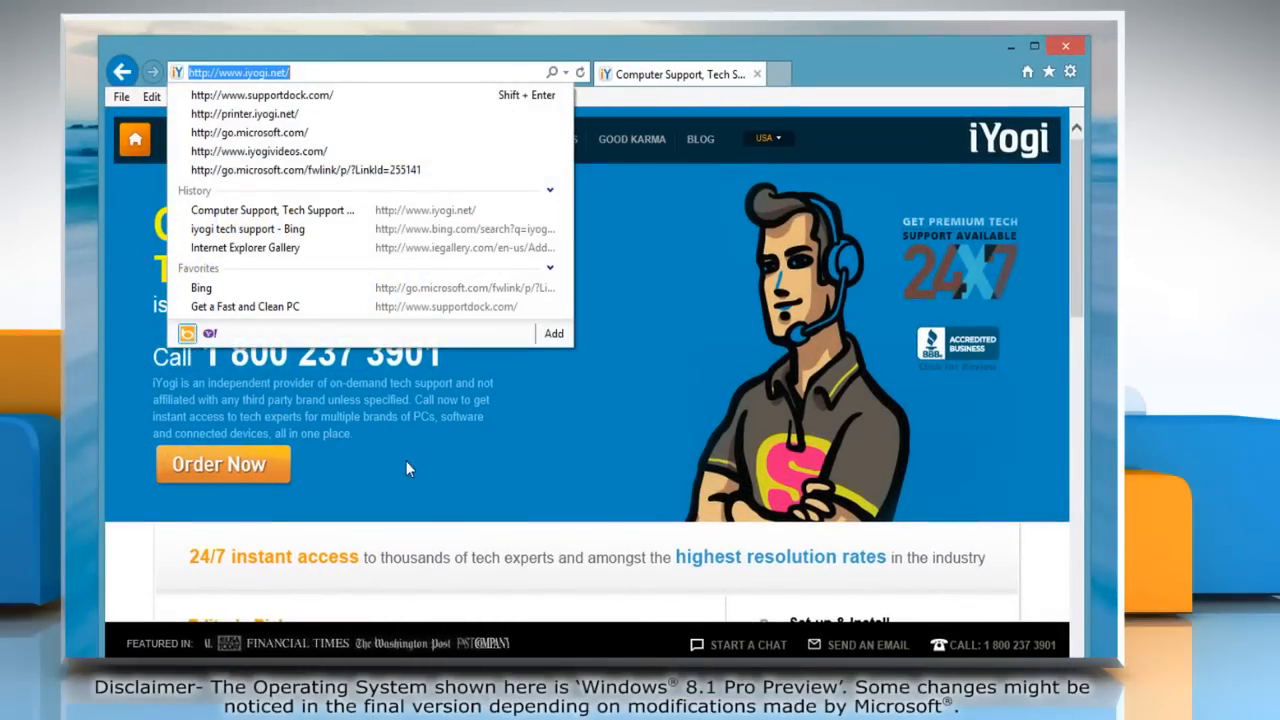